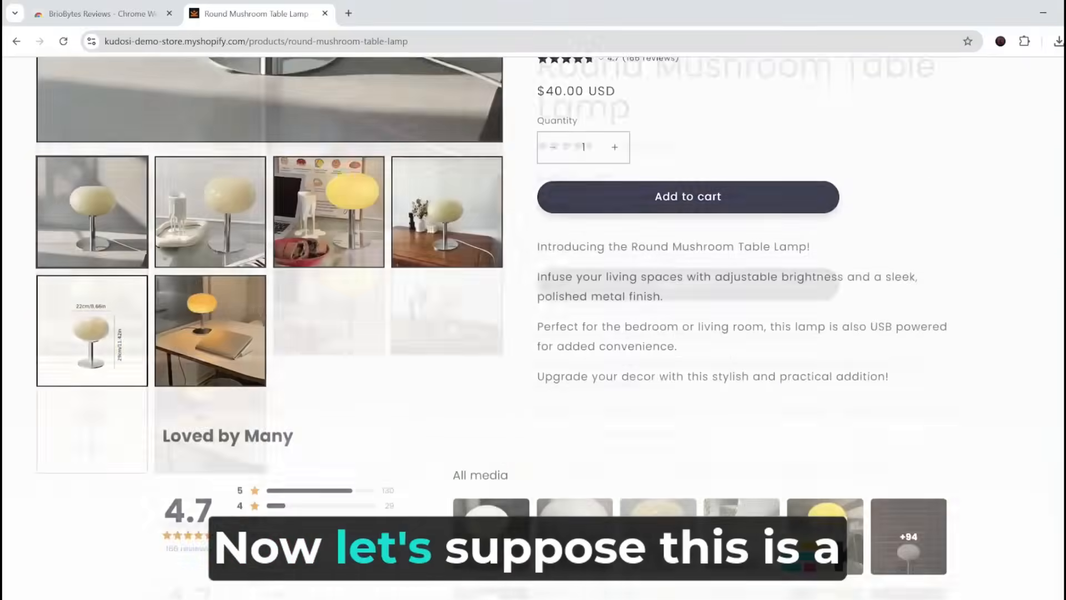
Scroll the Round Mushroom Table Lamp page with the BrioBytes Reviews panel open.
scroll(down, 3)
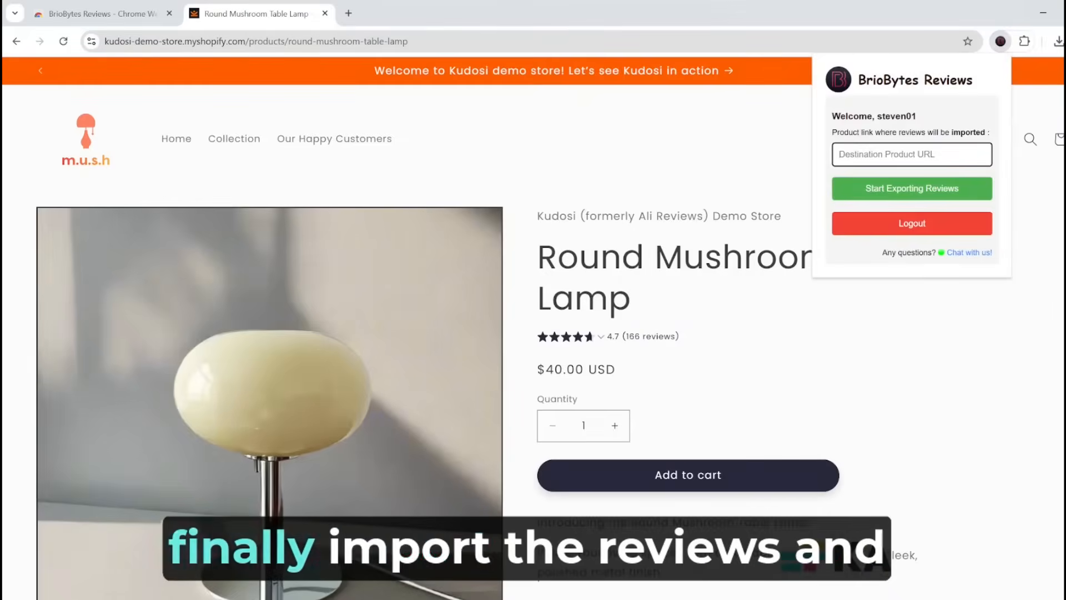
Export the lamp page's reviews to CSV, scrolling as the extension processes them.
click(912, 188)
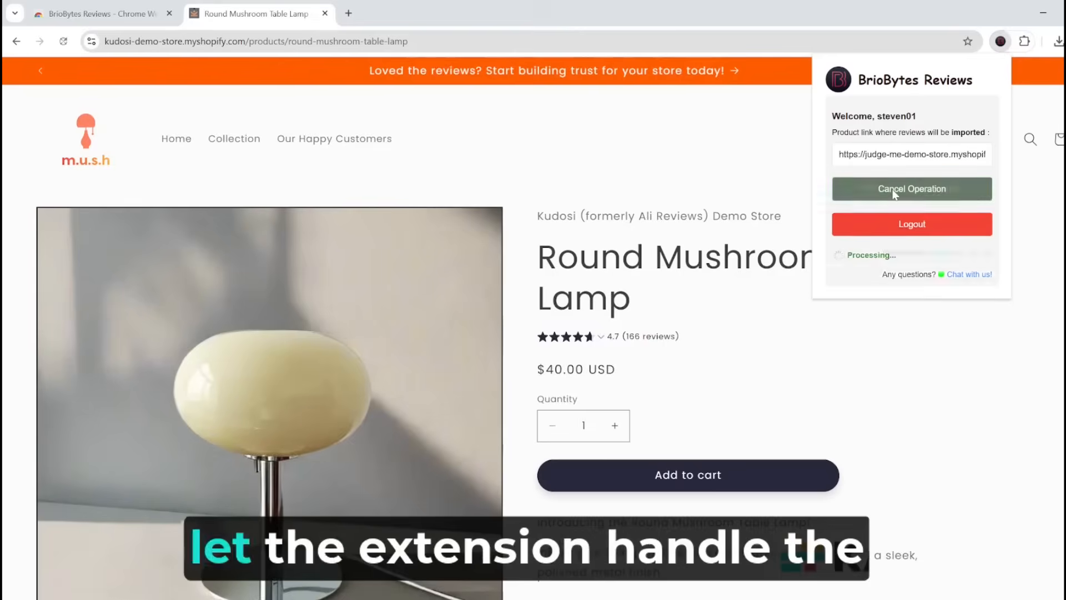
scroll(down, 3)
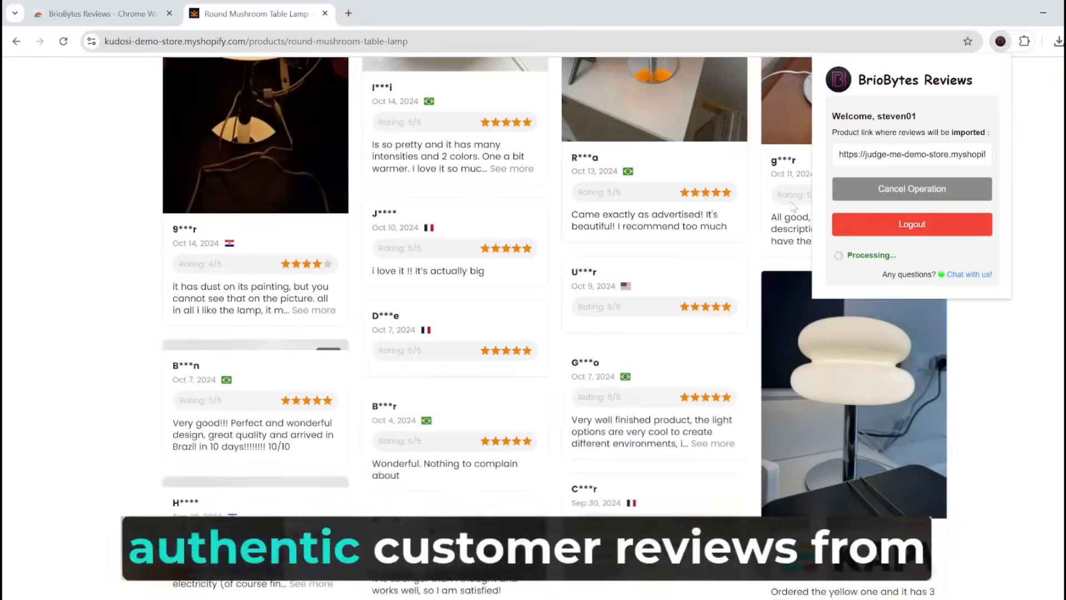
scroll(down, 3)
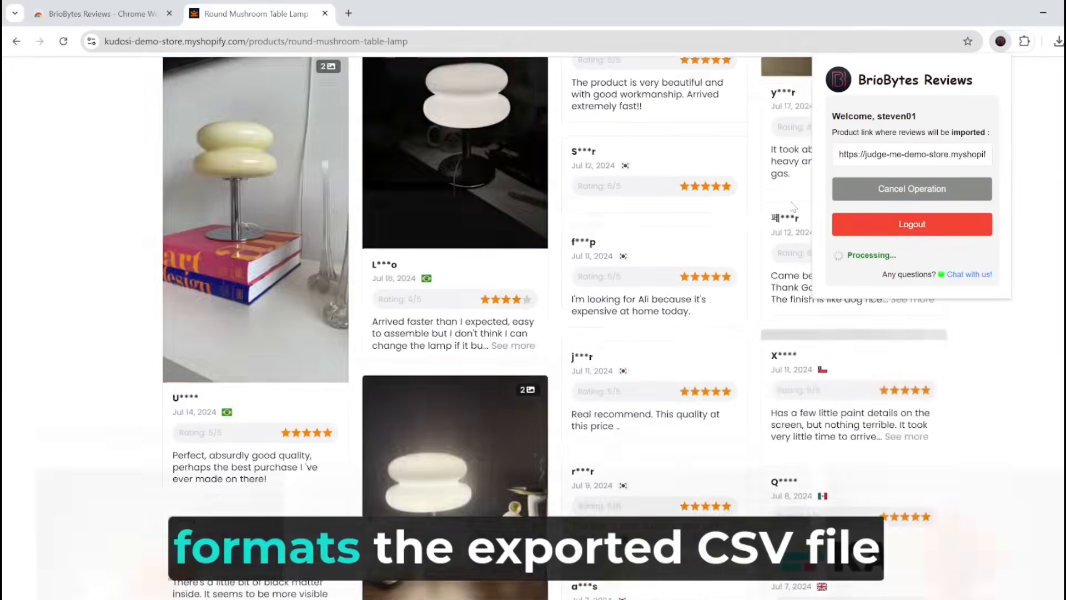
scroll(down, 3)
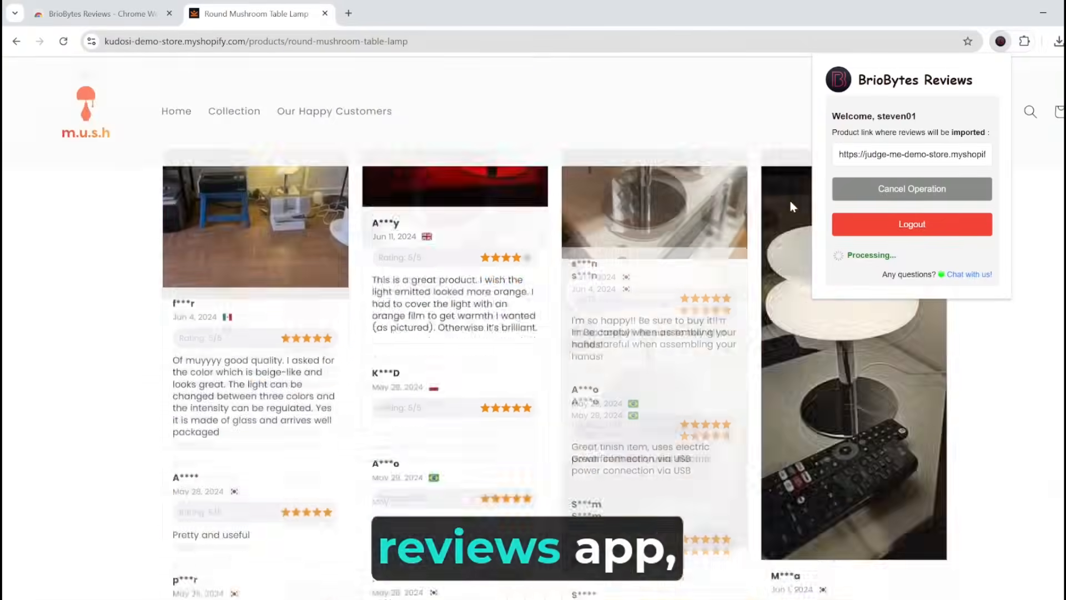
scroll(down, 3)
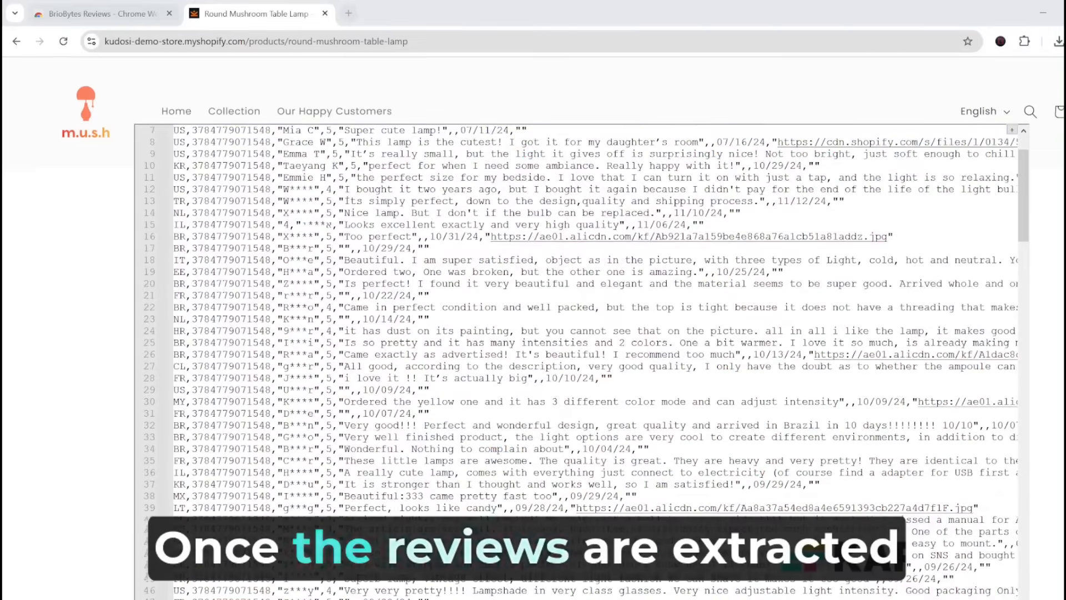
Scroll through the CSV rows of country, product id, name, rating, text, date and images.
scroll(down, 3)
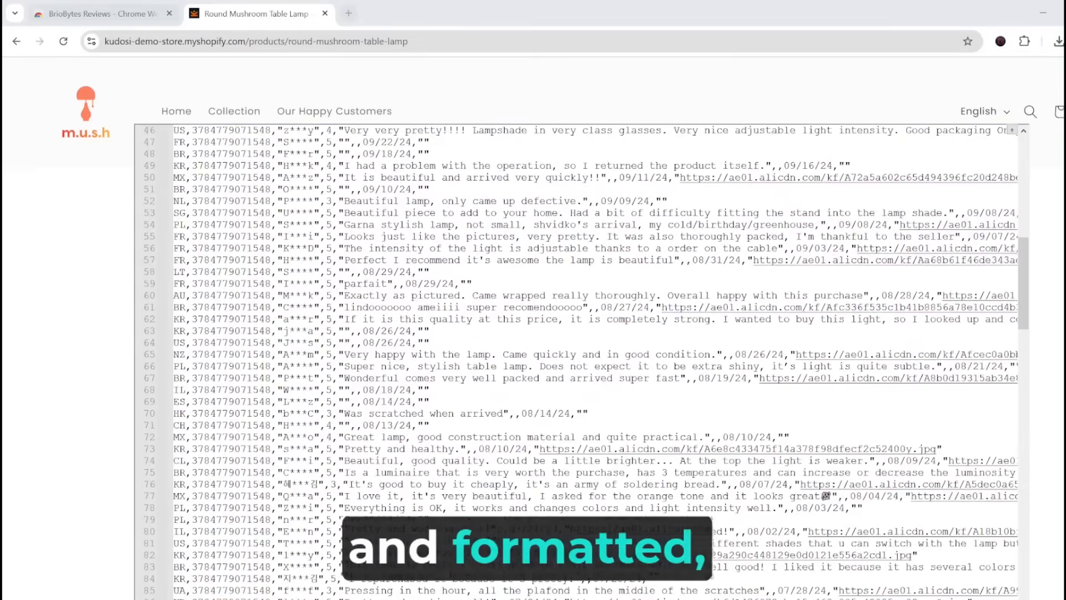
scroll(down, 3)
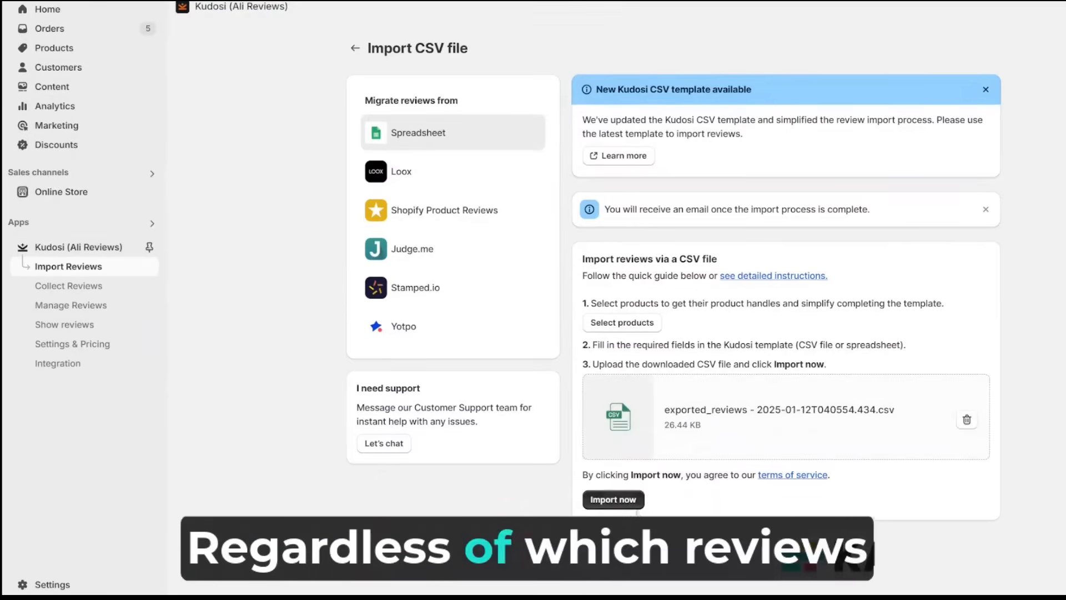
Upload the exported_reviews CSV on Import Reviews > Spreadsheet and start the import.
click(614, 499)
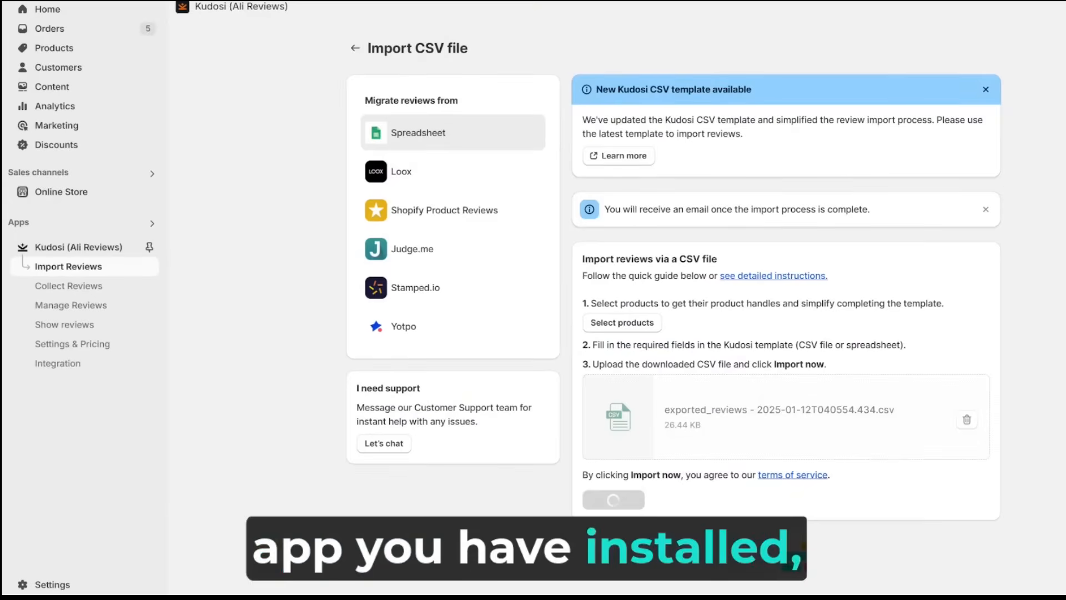
click(967, 419)
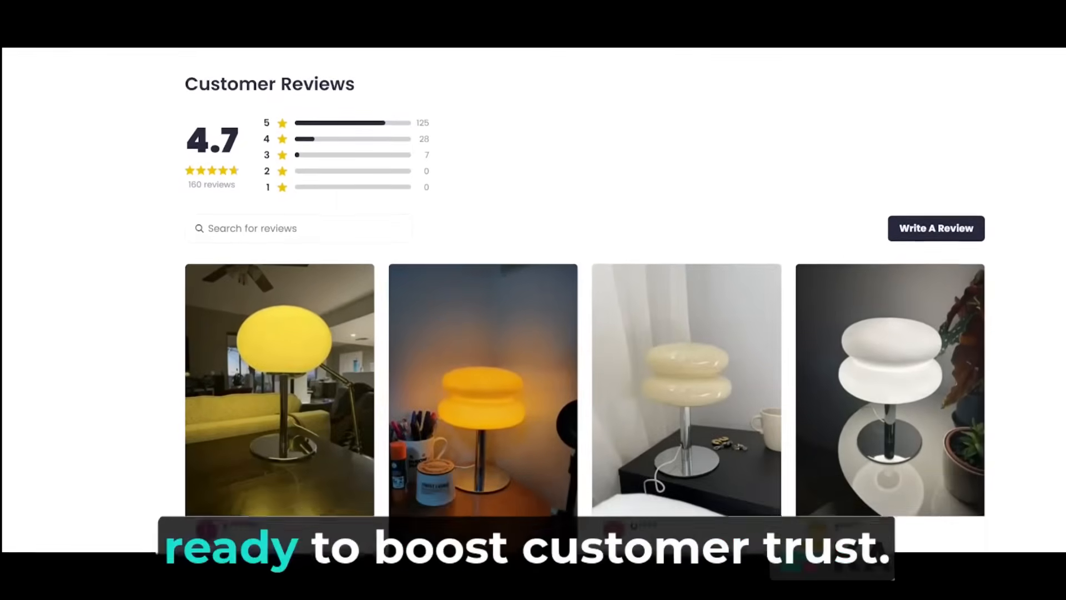
Scroll the storefront's Customer Reviews: 4.7 stars, 160 reviews, photo review cards.
scroll(down, 3)
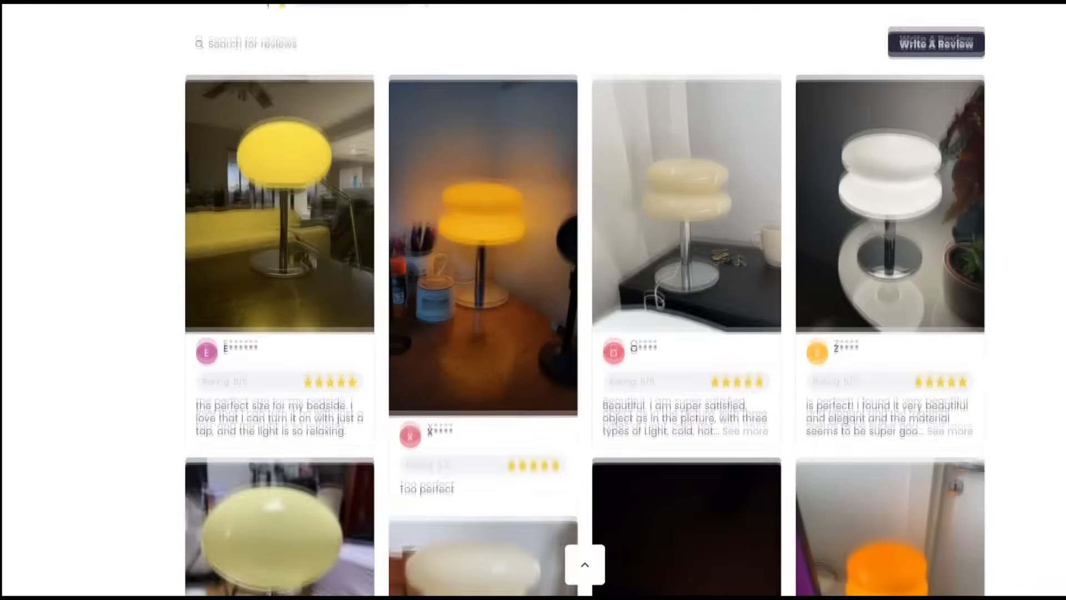
scroll(down, 3)
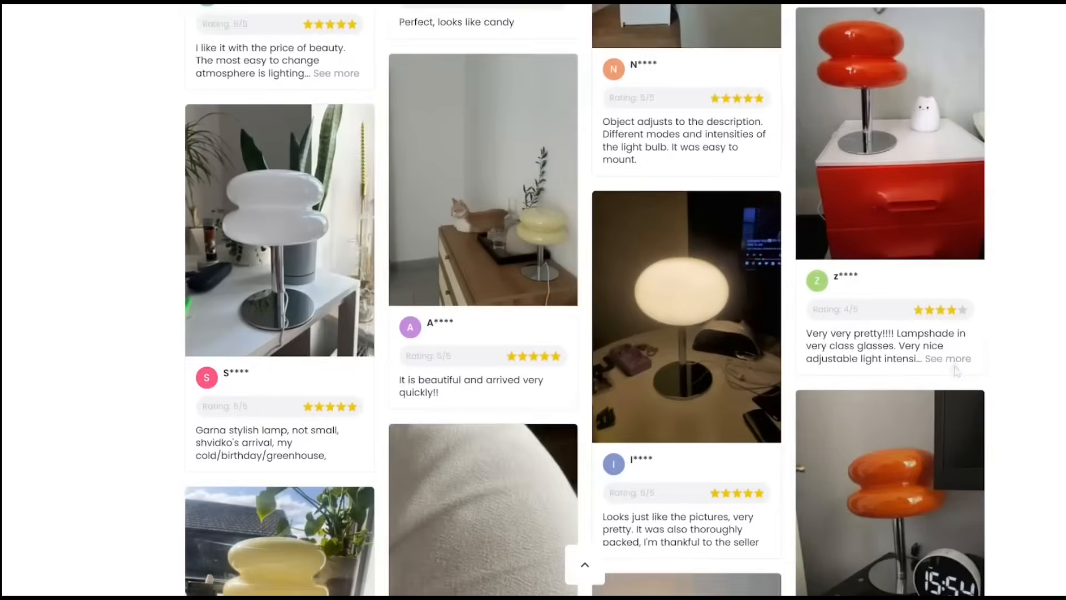